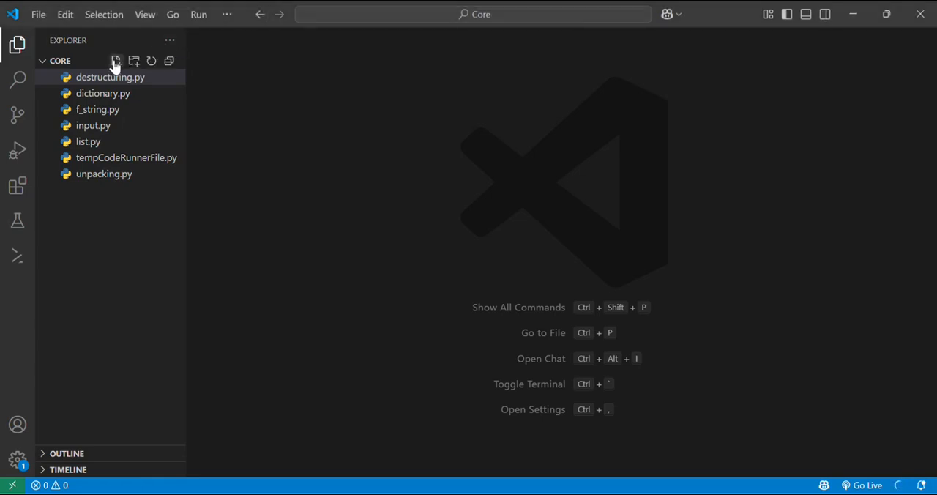
Add a new file named try_except.py to the Core folder.
left_click(116, 61)
type("try_except")
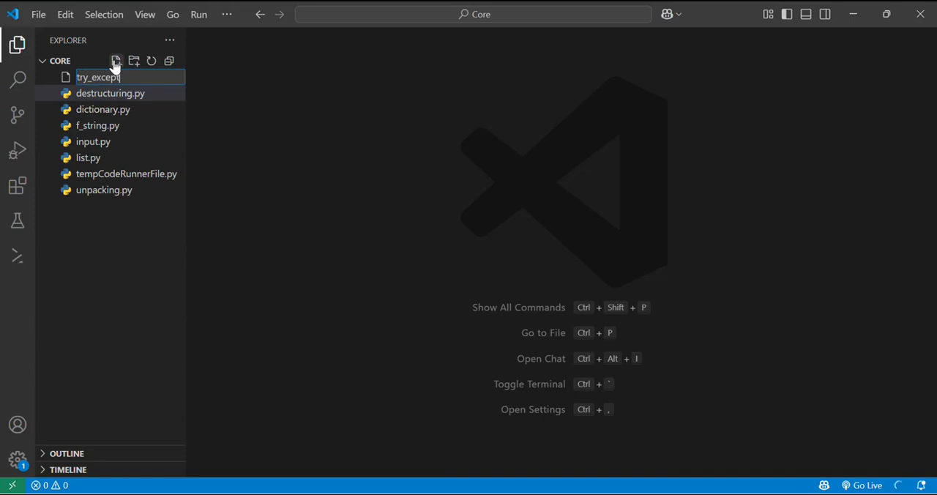
type(".p")
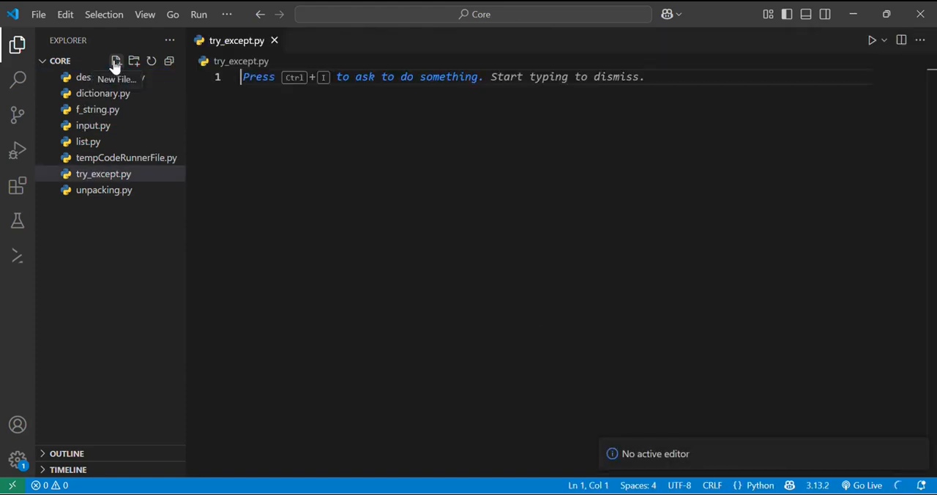
Write the '#what is exeption handling' heading and a try: block containing '#risky code here'.
type("#what is")
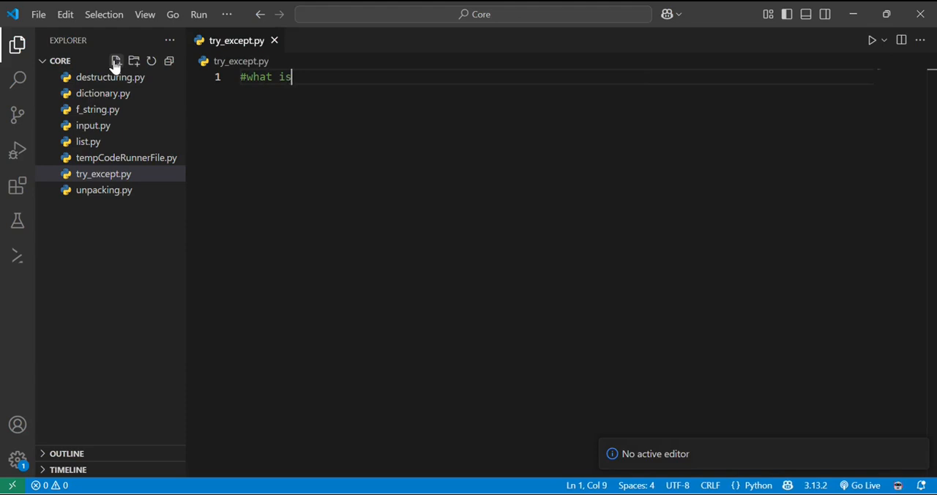
type("exeptoo")
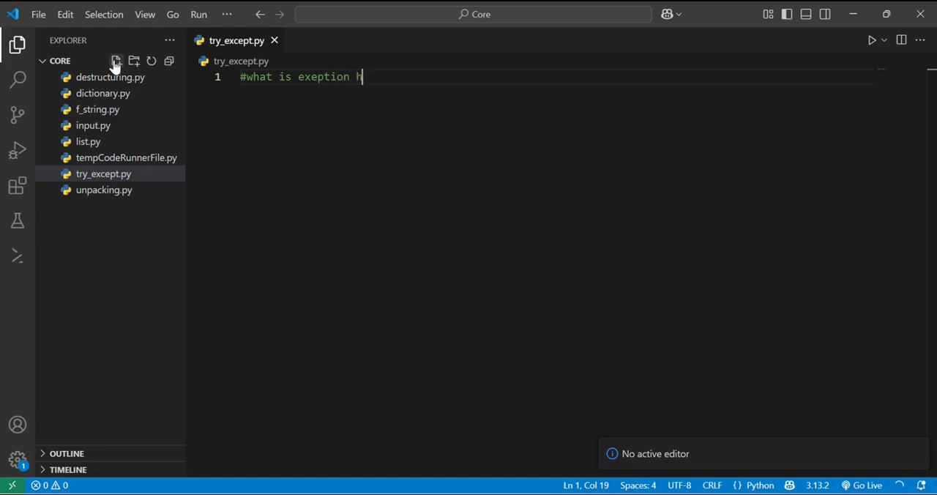
type("andling")
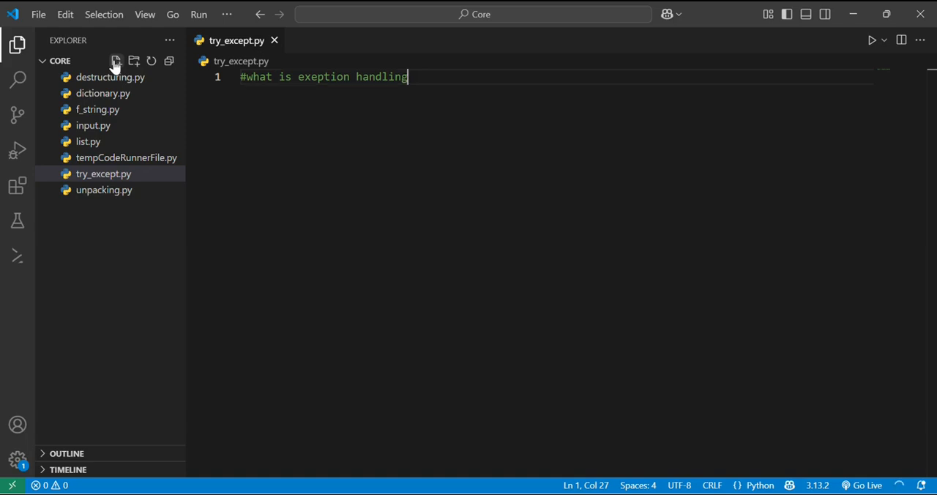
type("try")
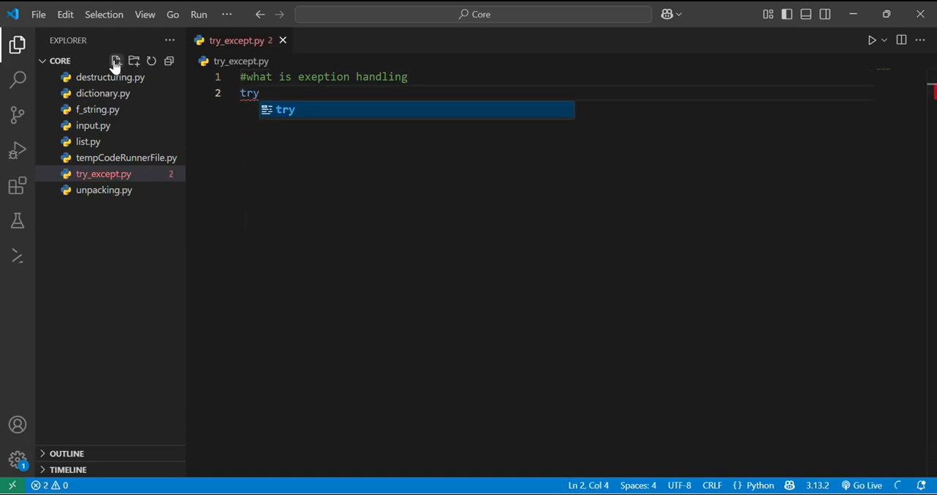
key("Enter")
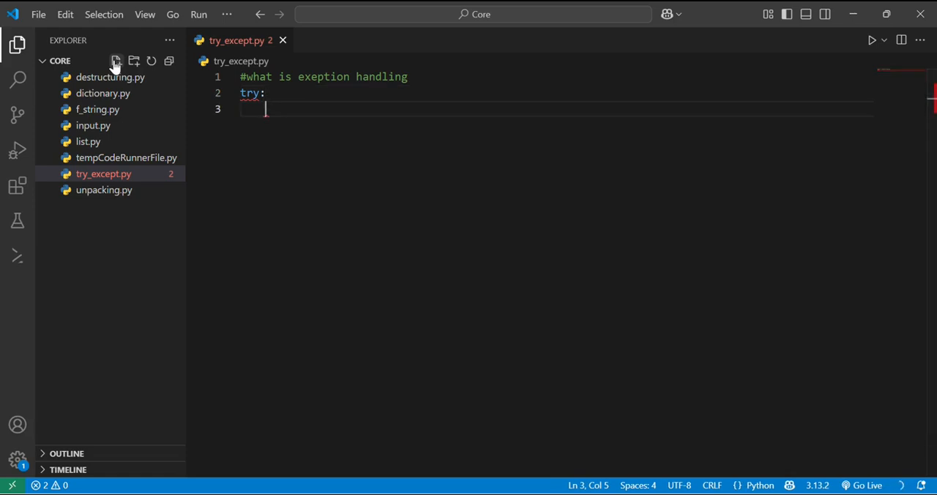
type("#")
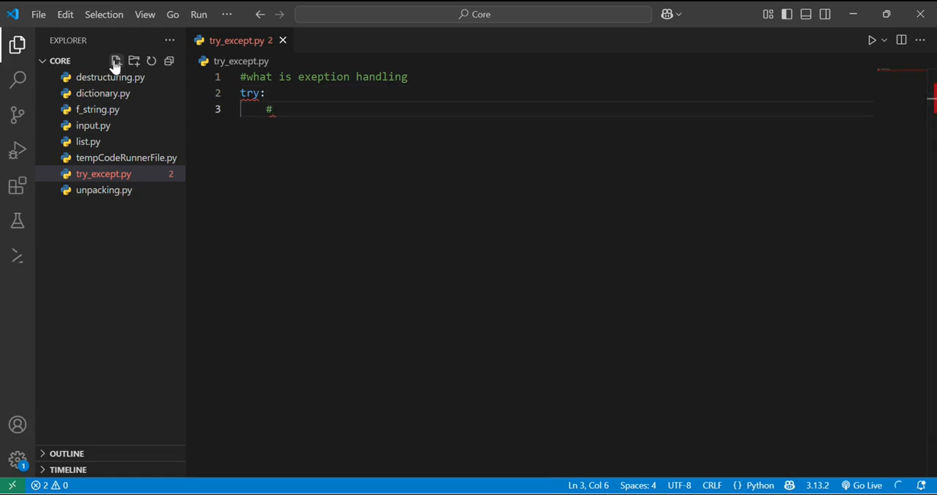
type("ri")
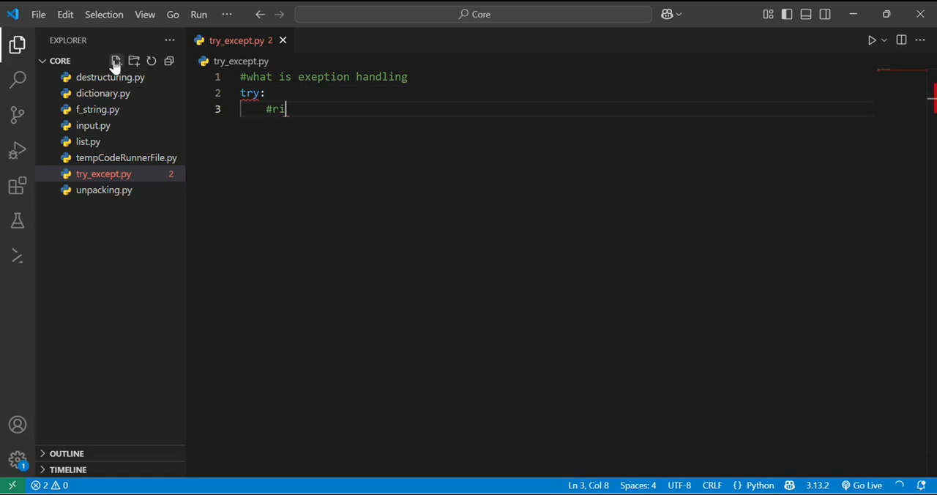
type("sky")
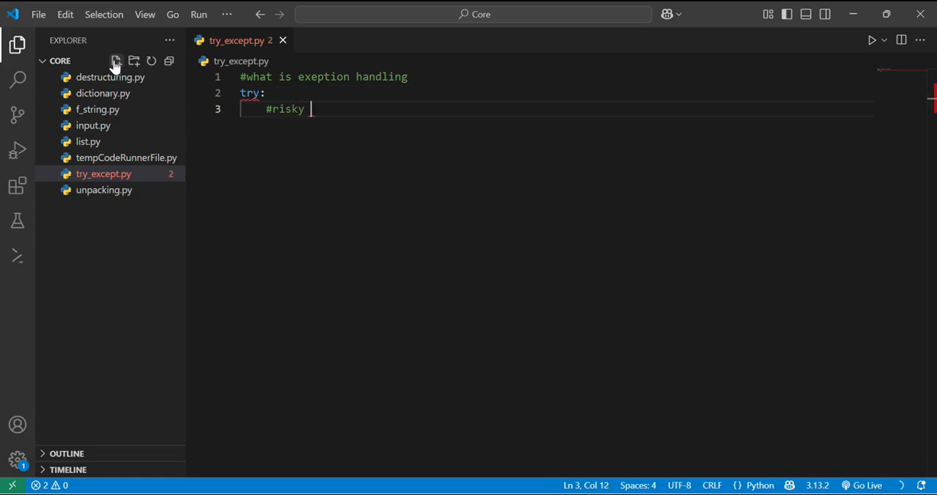
type("code her")
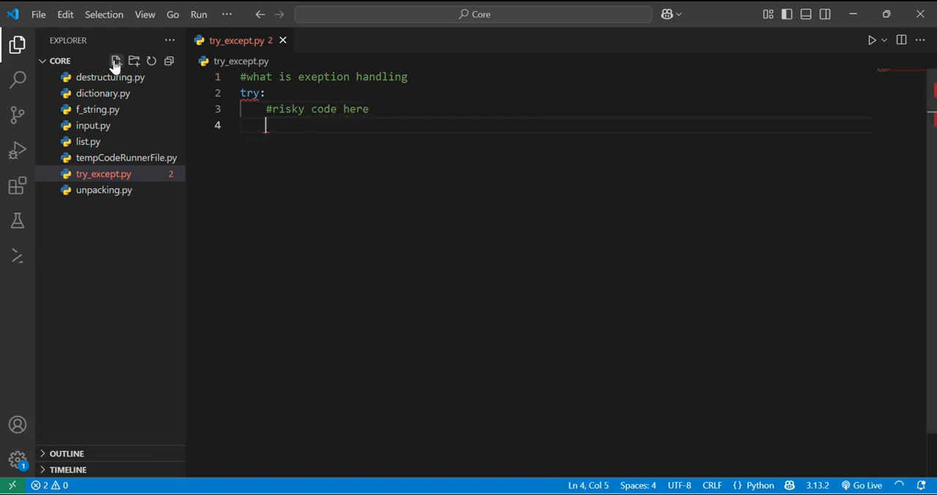
Add an except: block with the '#handle error here' comment.
type("e")
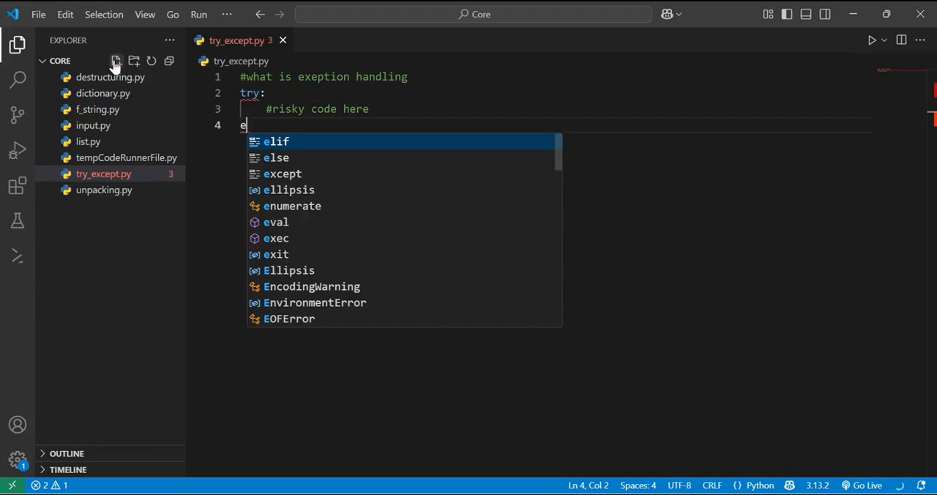
type("xcept:")
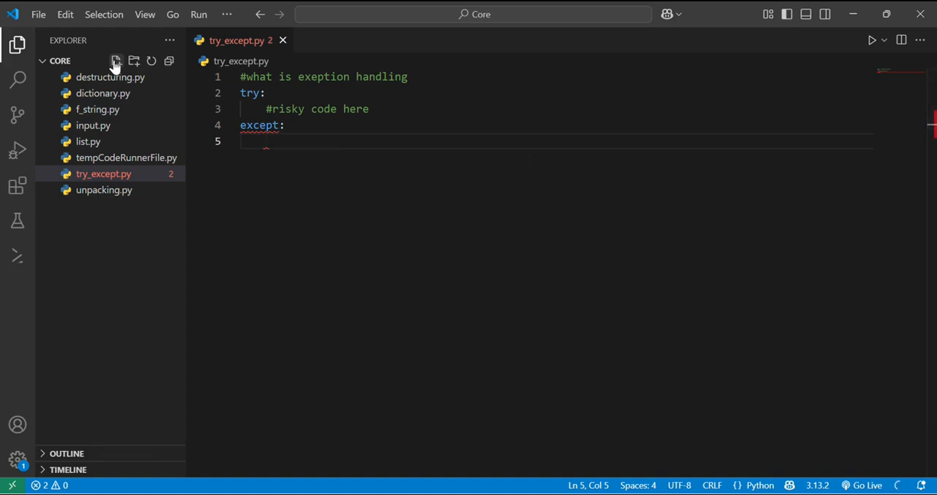
type("#")
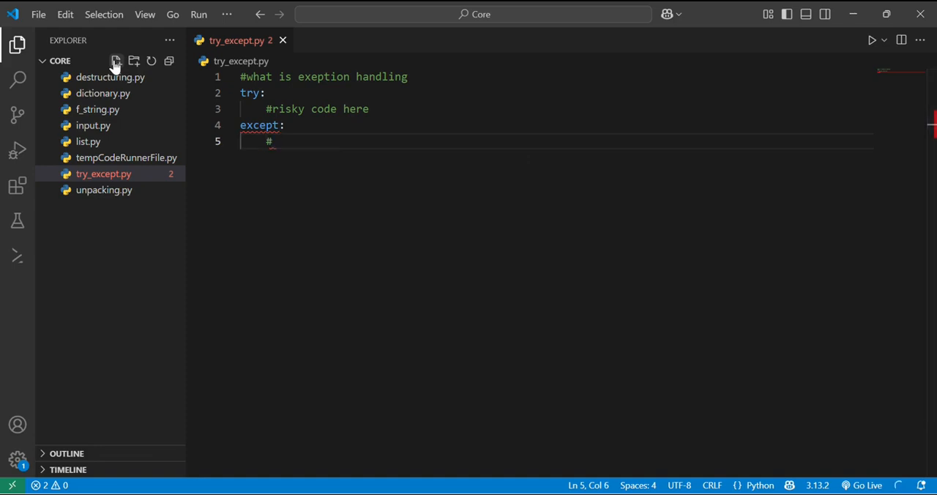
type("handle")
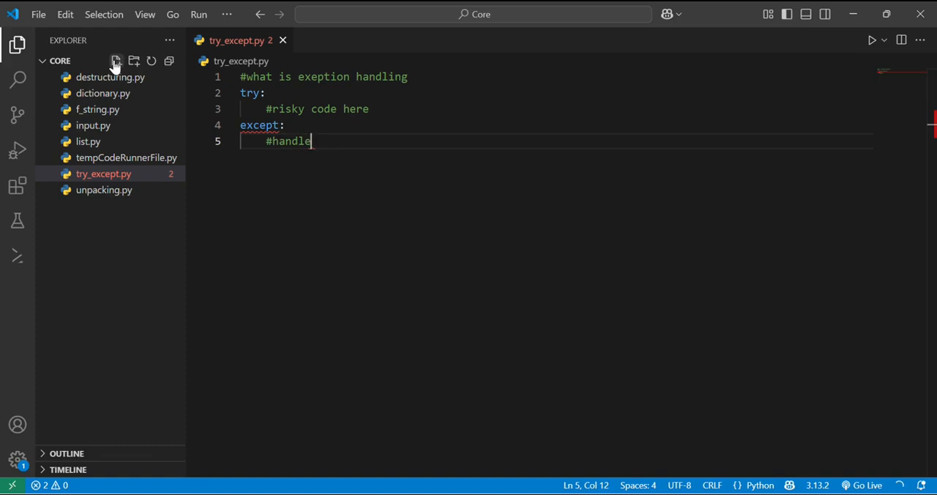
type("error here")
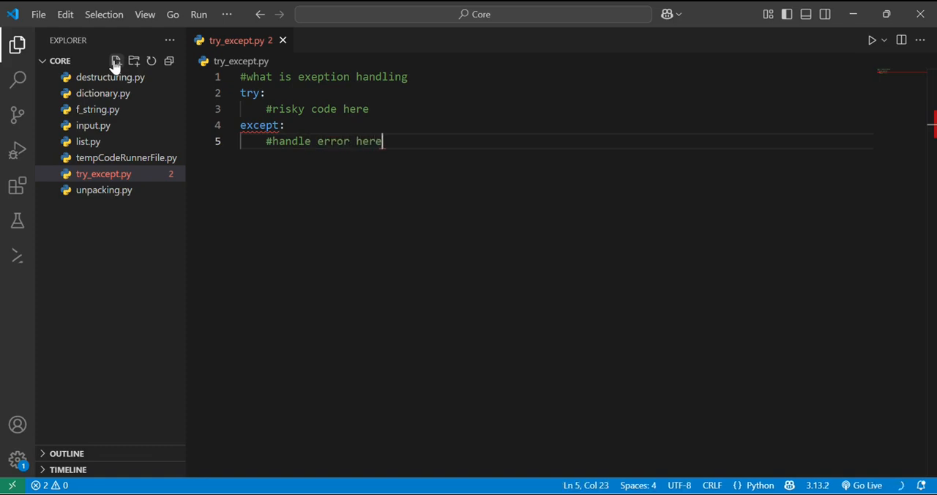
key("enter")
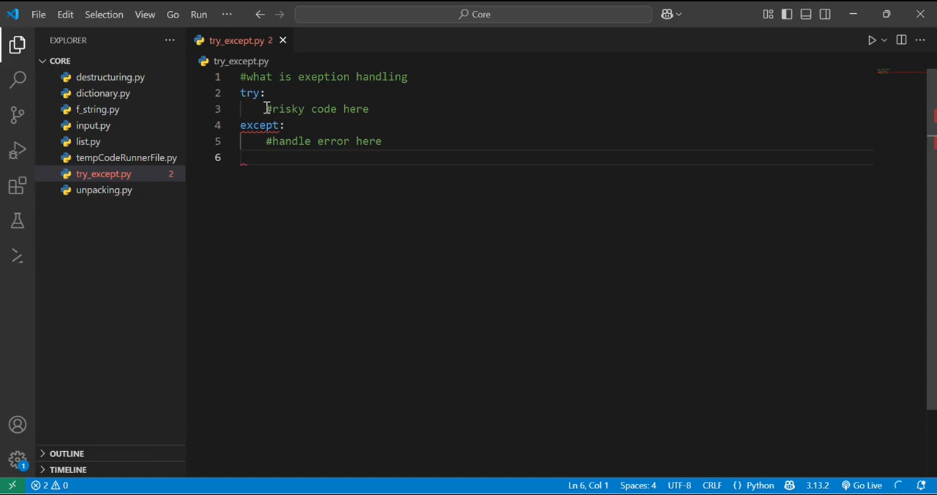
Put x=10/0 under try and print("An error occured") under except.
type("x")
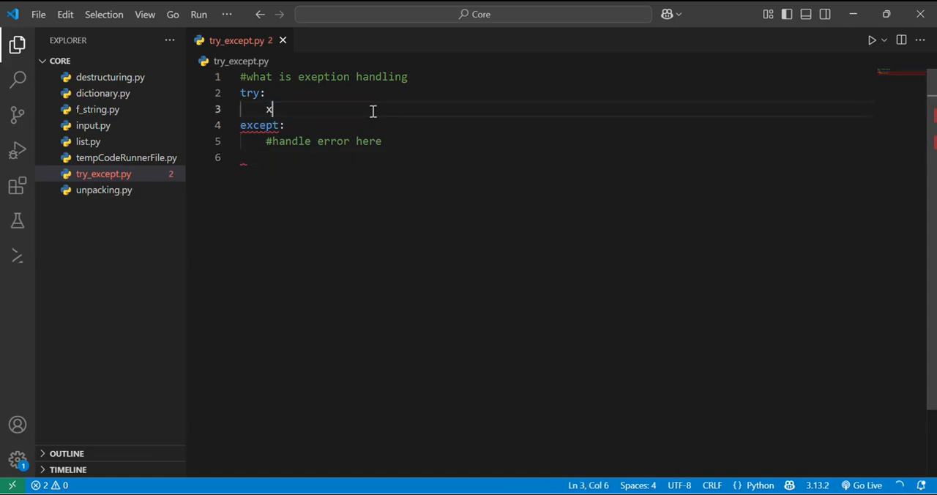
type("==")
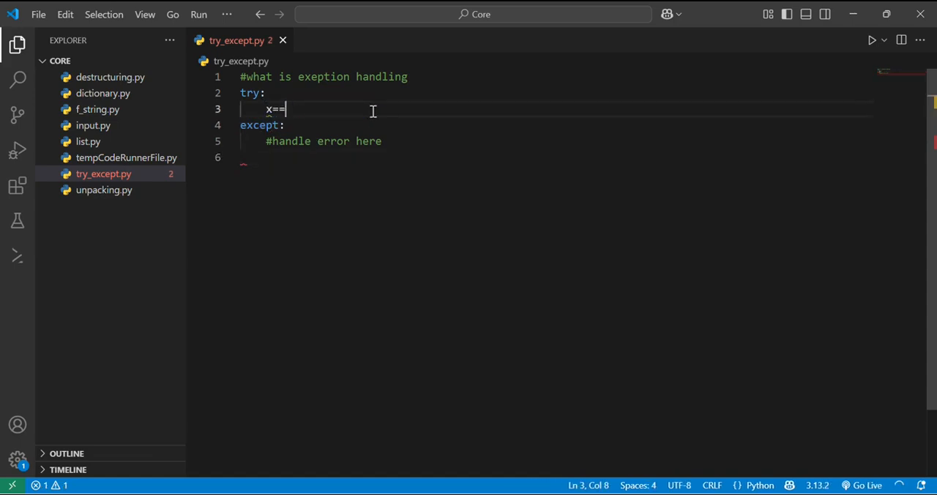
type("10/")
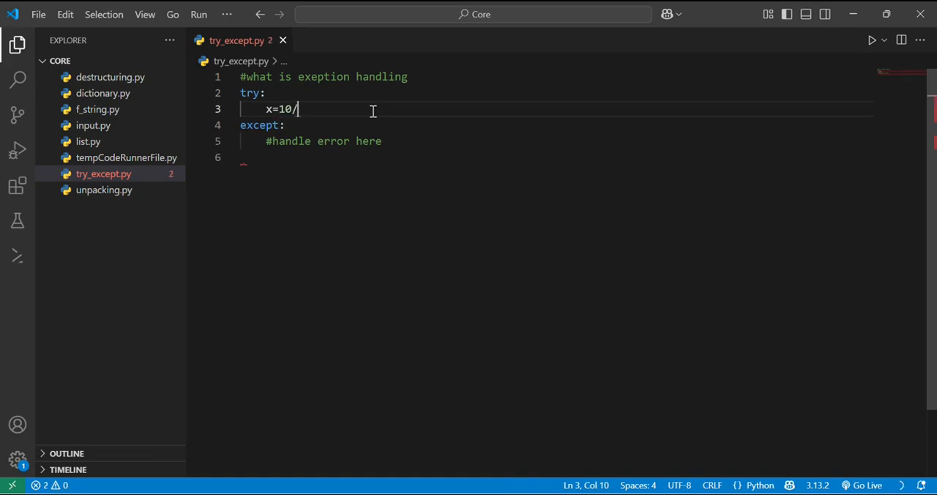
type("0")
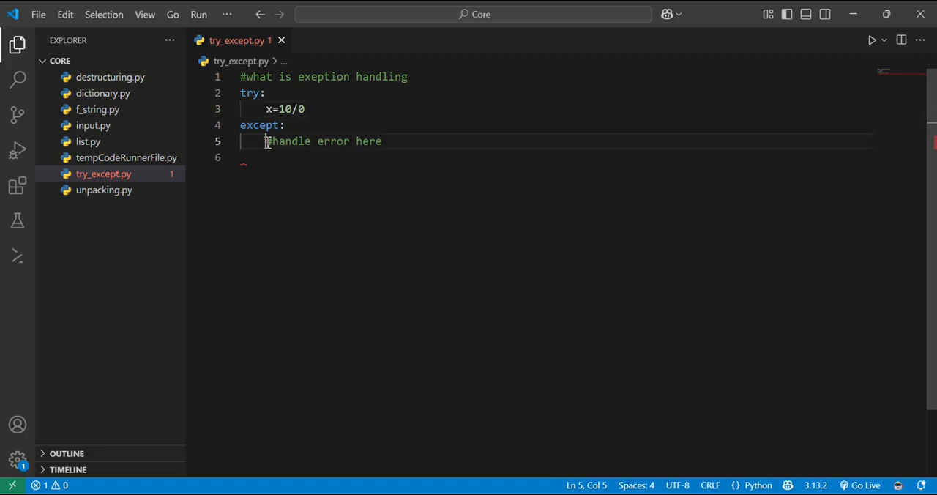
type("print")
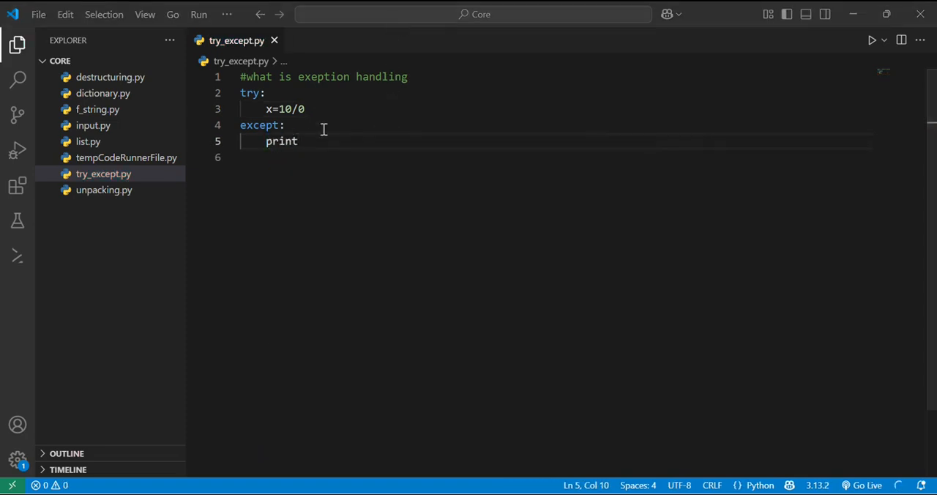
type("()")
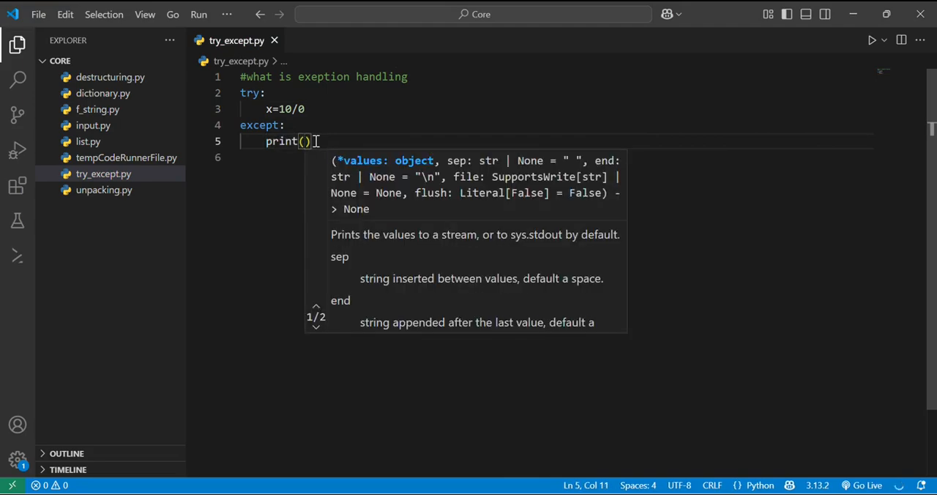
type("\"An \"")
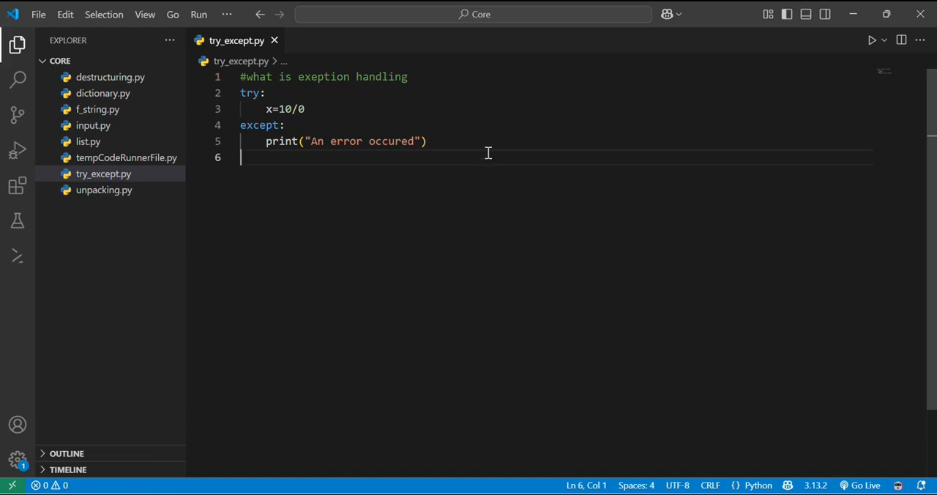
Run the script to print 'An error occured', then clear the division and print lines.
left_click(870, 40)
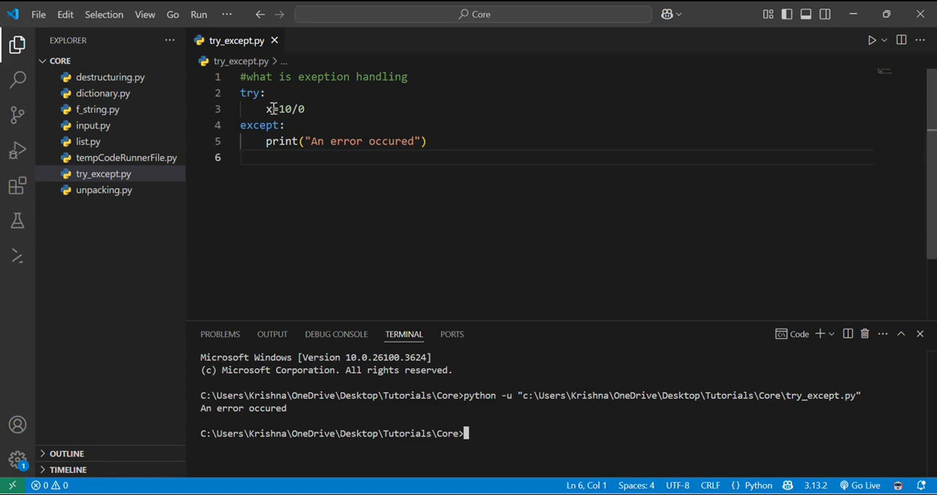
left_click_drag(265, 108, 304, 108)
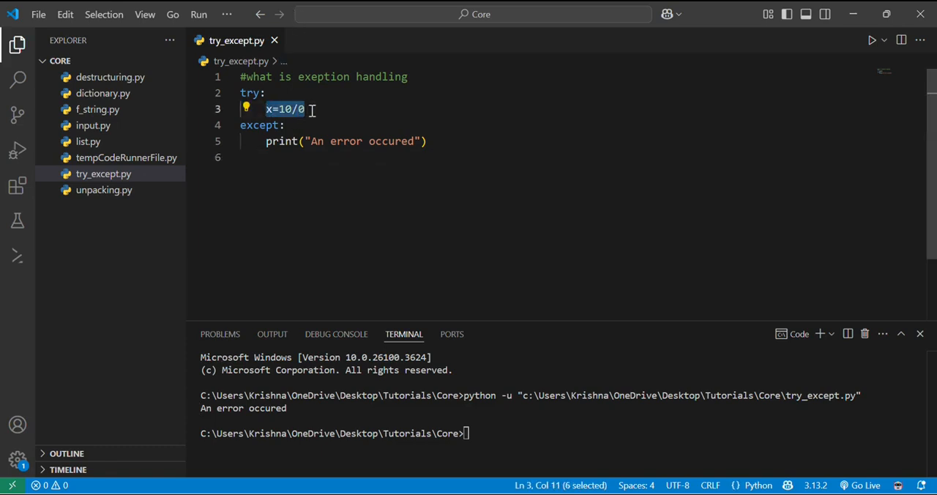
mouse_move(359, 141)
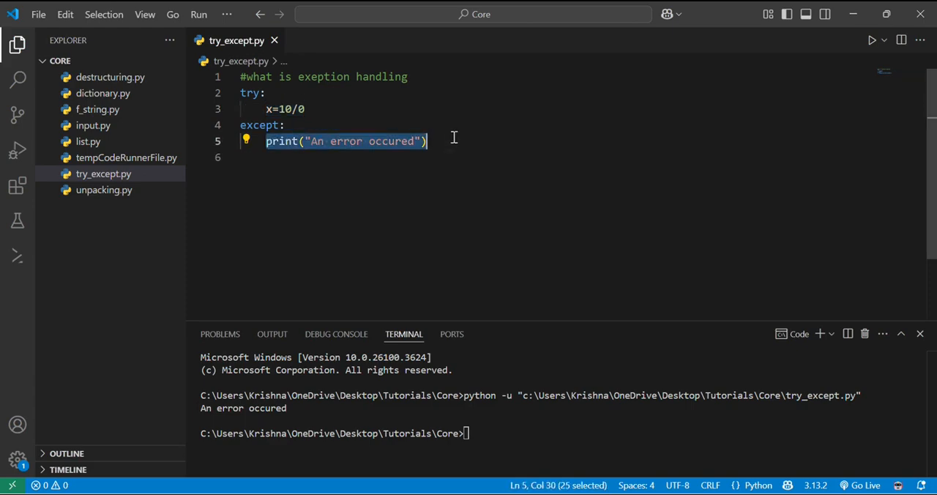
key("Delete")
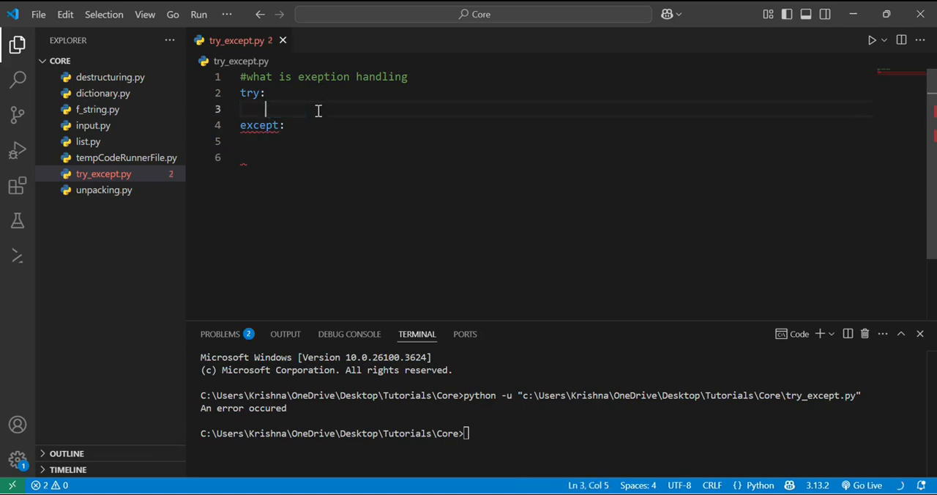
In try, read num via input with an 'Enter' prompt, compute result = 10/num, print result.
type("num = int")
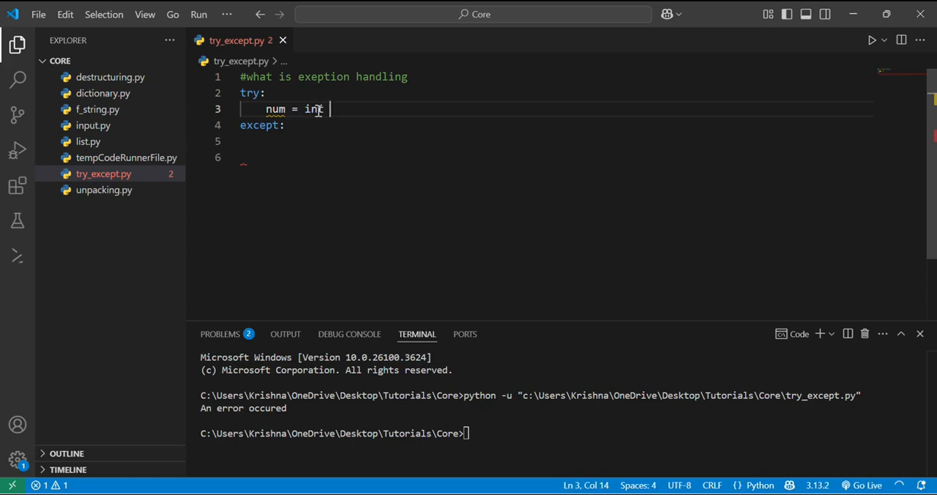
type("(input)")
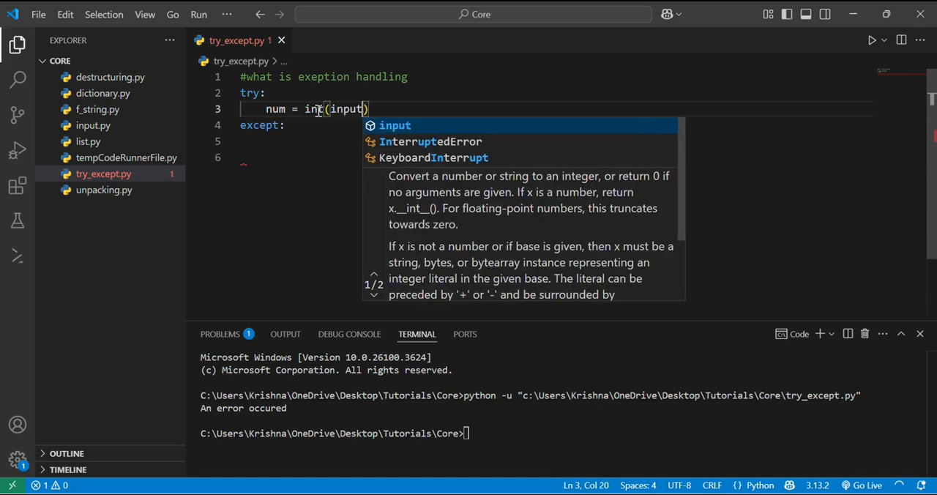
type("\"\"")
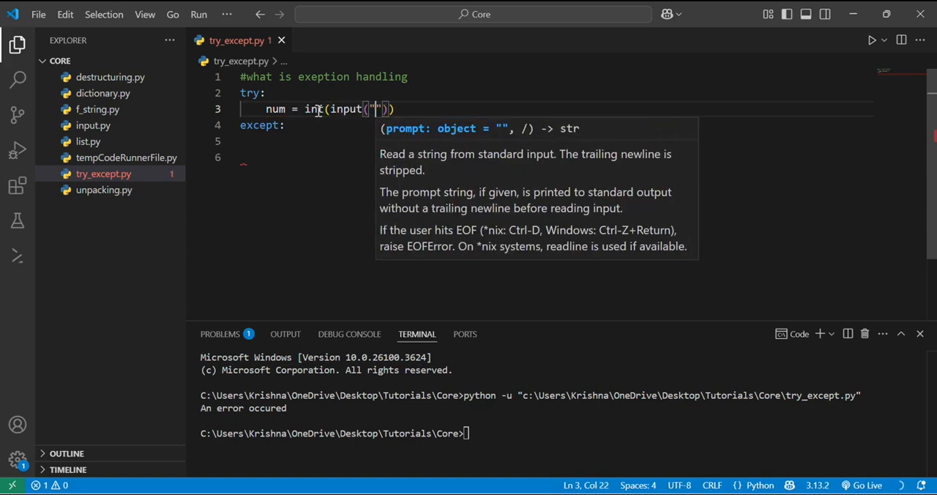
type("Enter a number =")
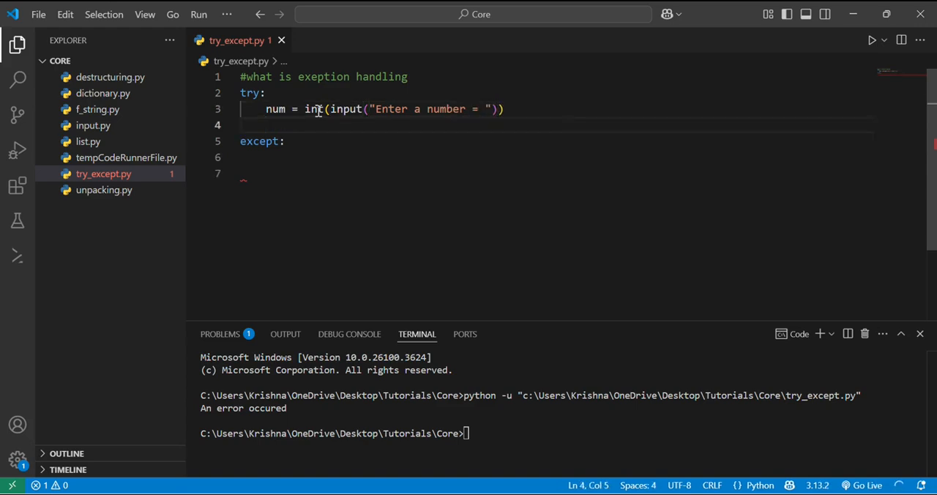
type("result =")
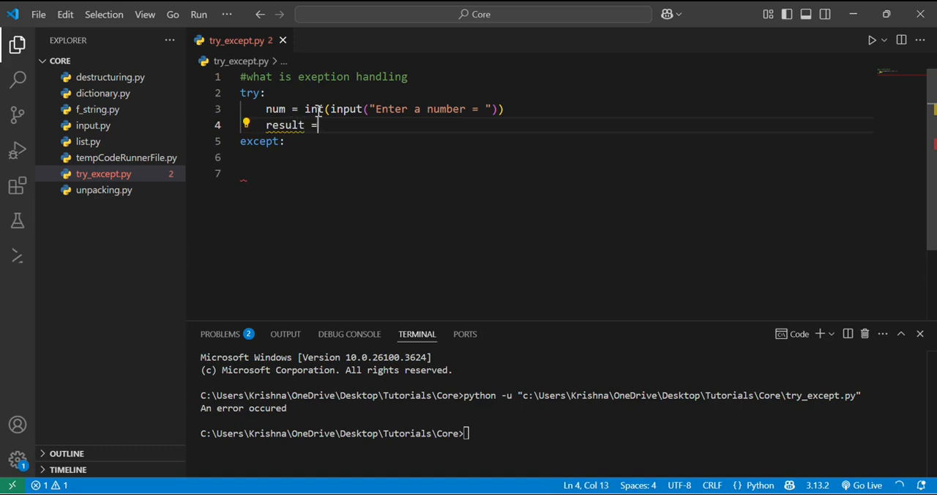
type("10/")
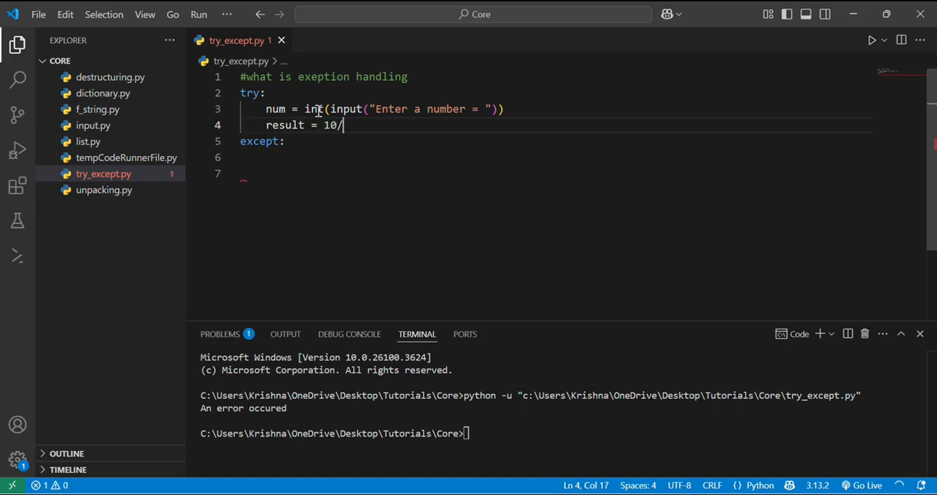
type("num")
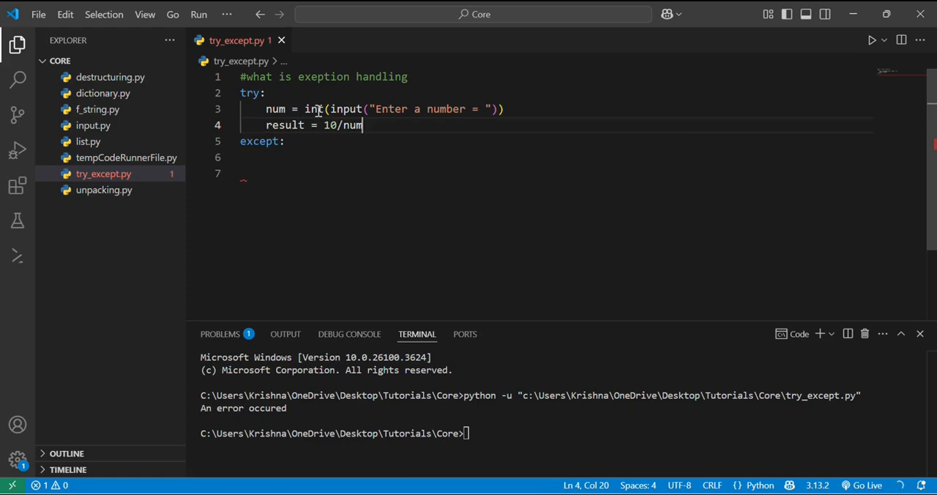
type("print(result")
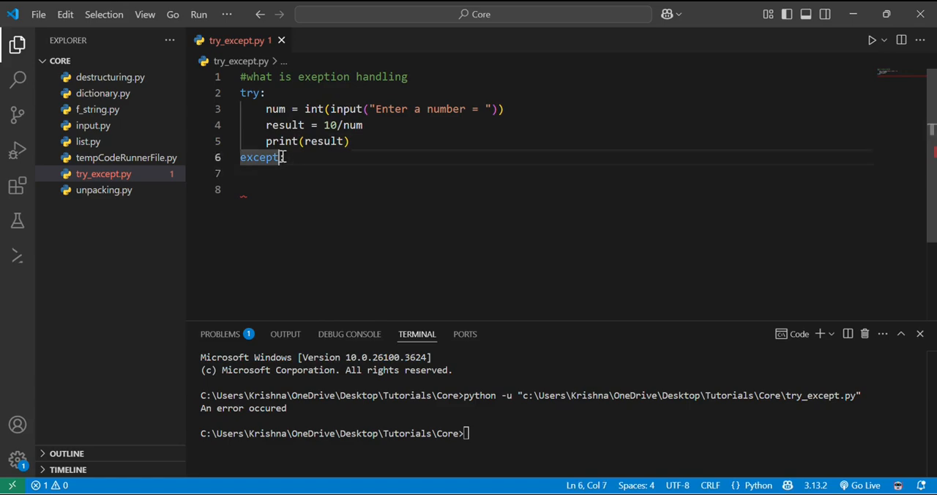
Write except ValueError: with print("This is not a valid number") as its body.
type("Vau")
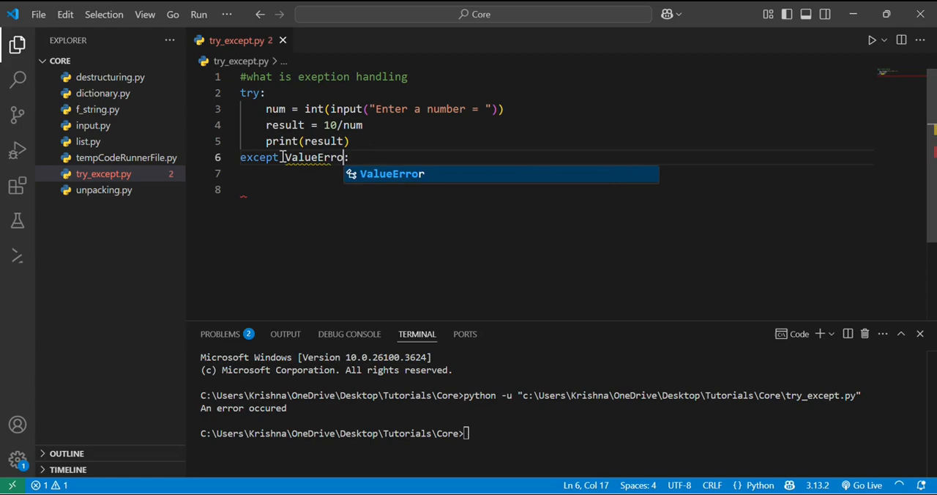
key("Enter")
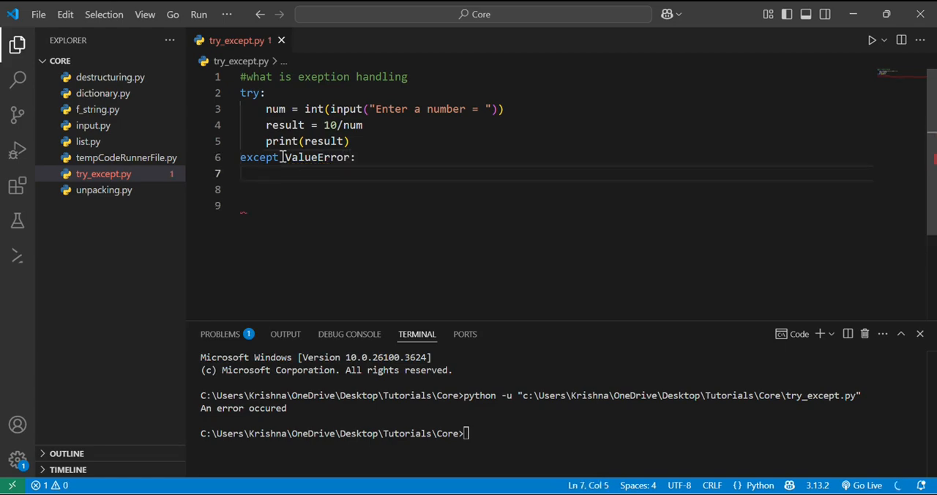
type("print(")
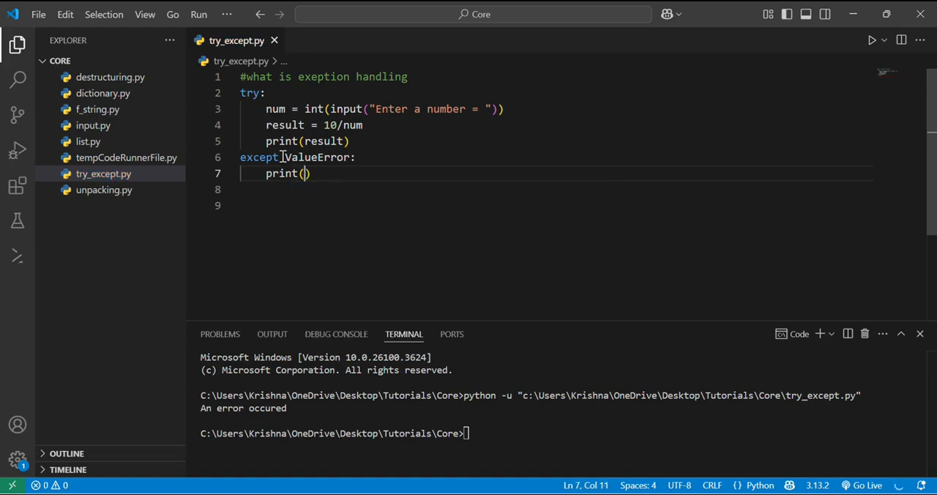
type("\"This is not a")
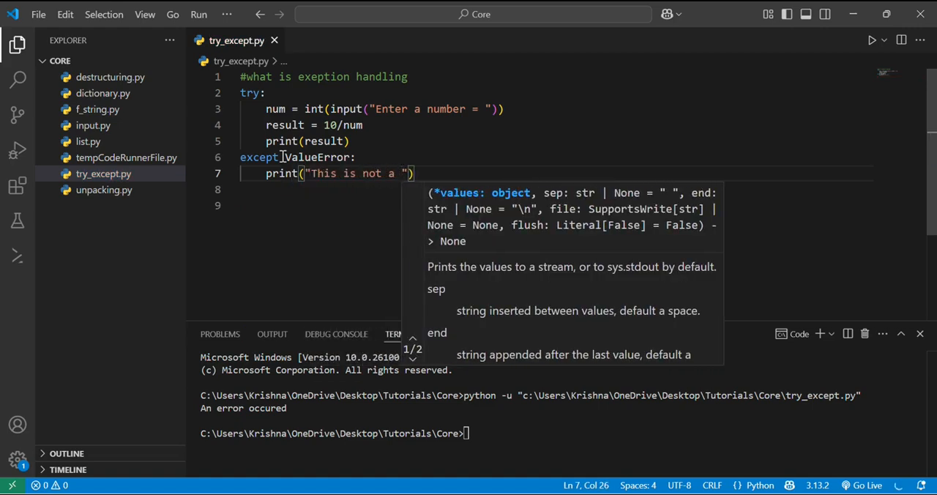
type("valid nume")
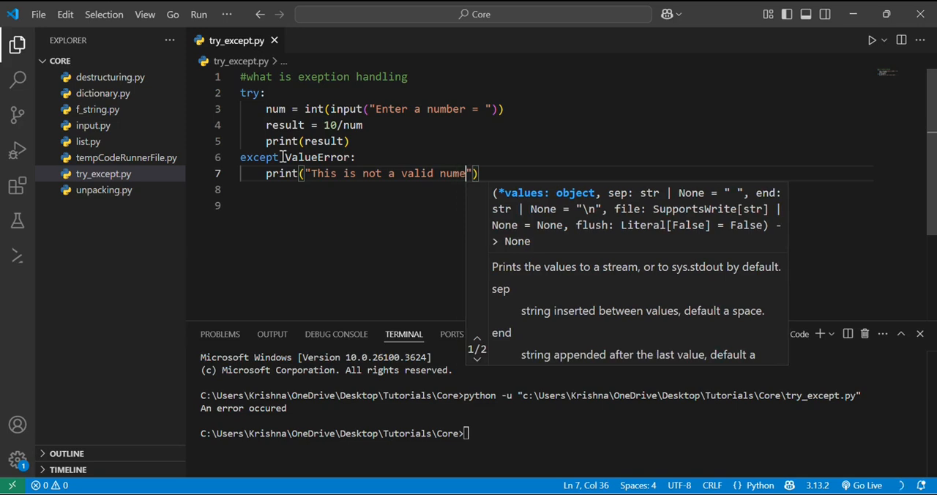
type("r")
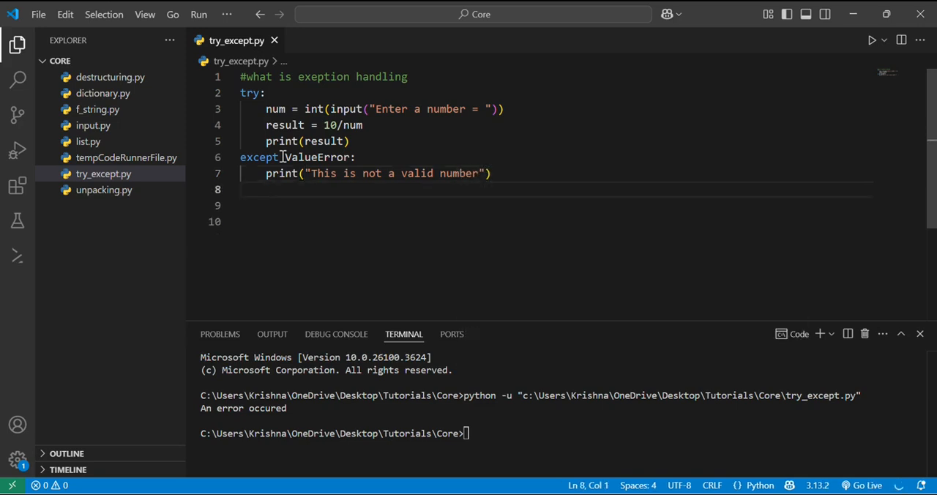
Add except ZeroDivisionError: printing "You can't divide by zero".
type("except")
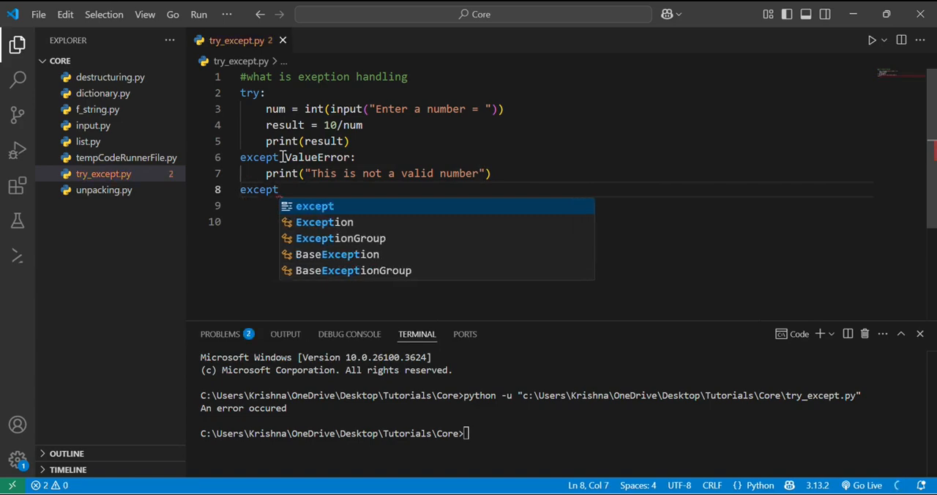
type("z")
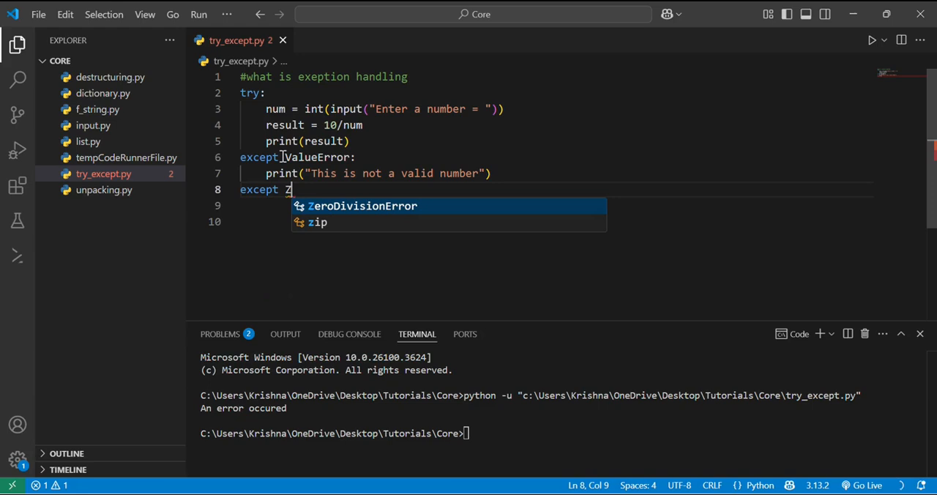
type("aero")
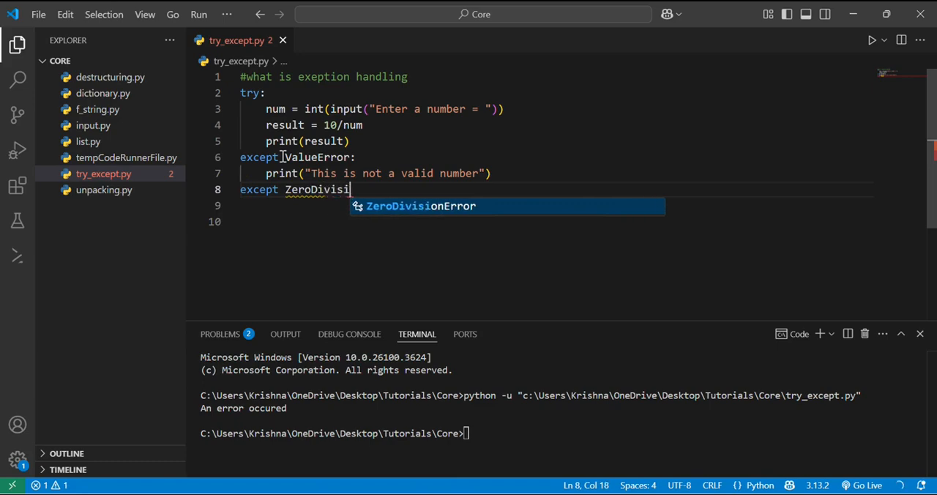
type("onError")
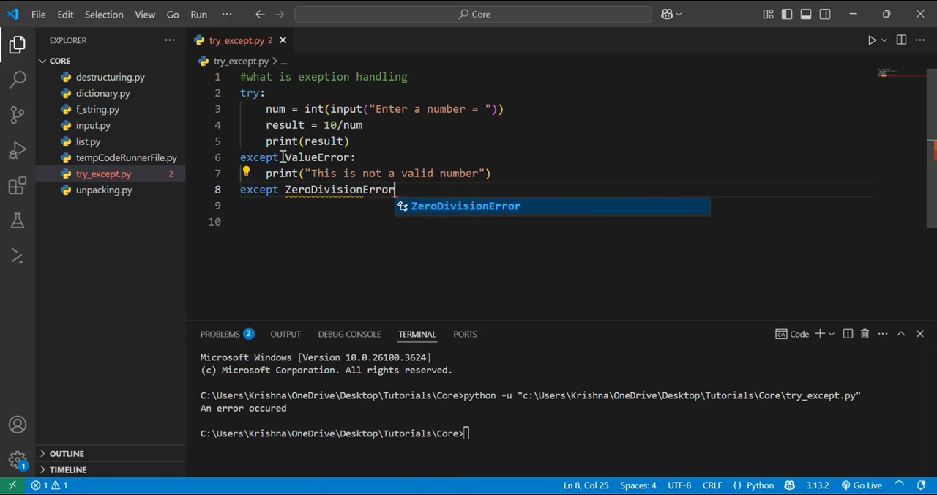
type(":")
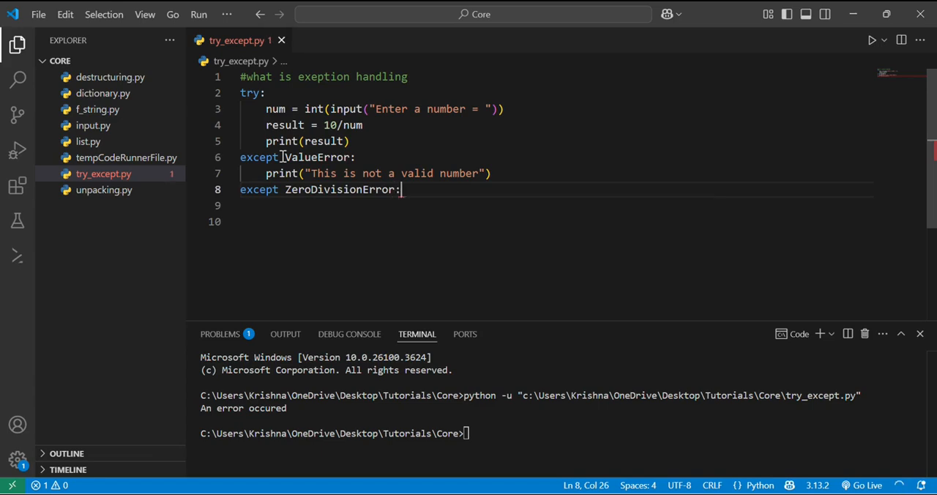
type("print(\"\"")
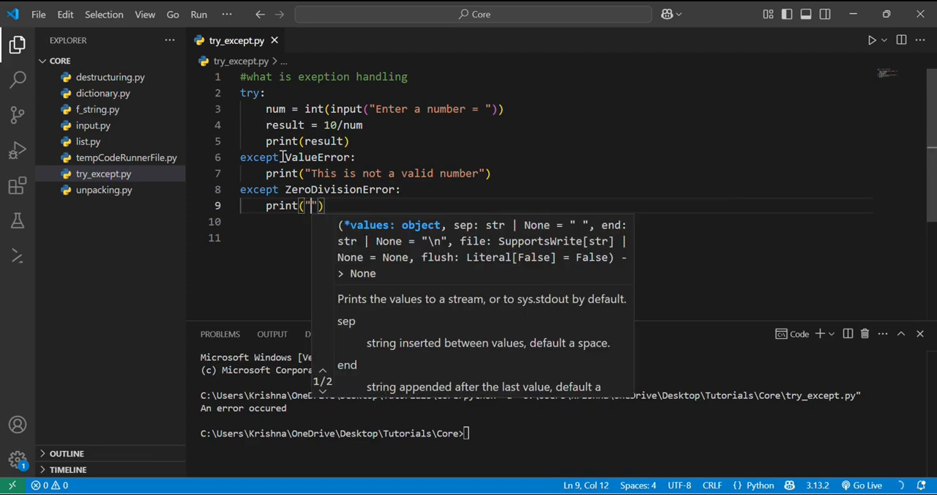
type("You can't divide by zero")
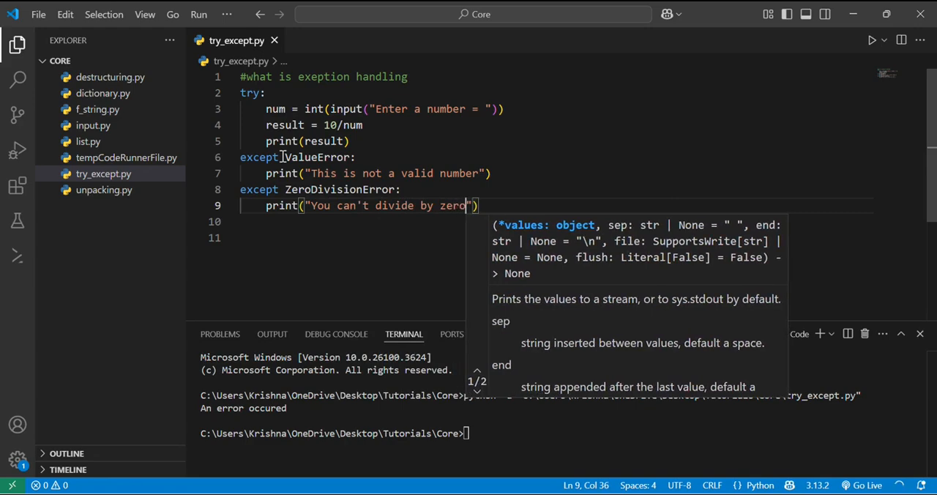
mouse_move(874, 40)
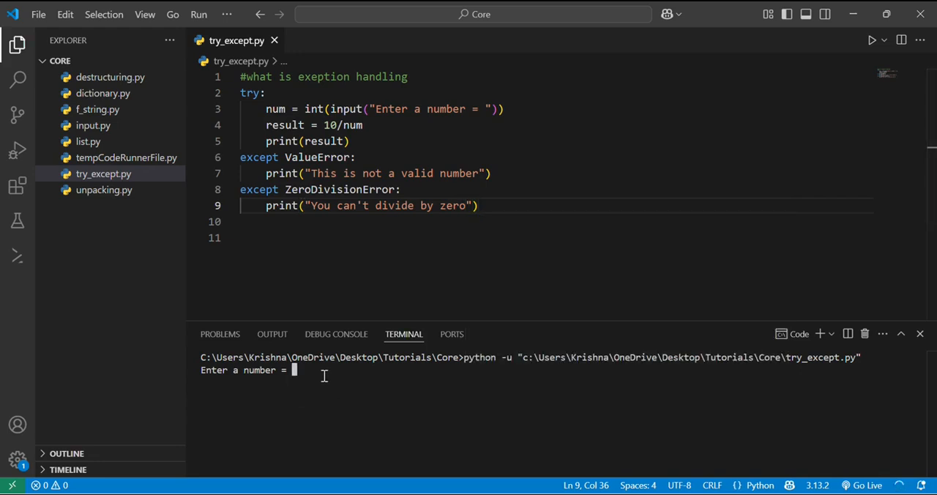
Run the script three times, entering 0.01011, 10 and 0.
type("0.01011")
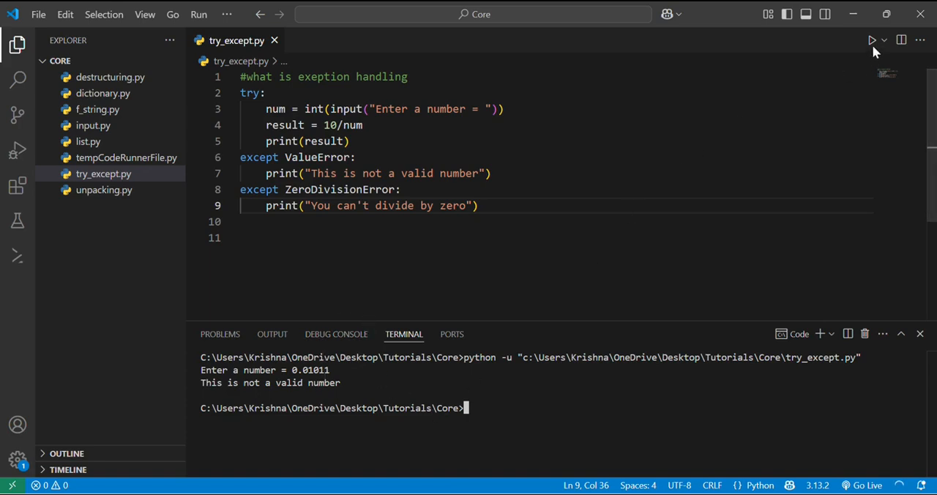
left_click(872, 39)
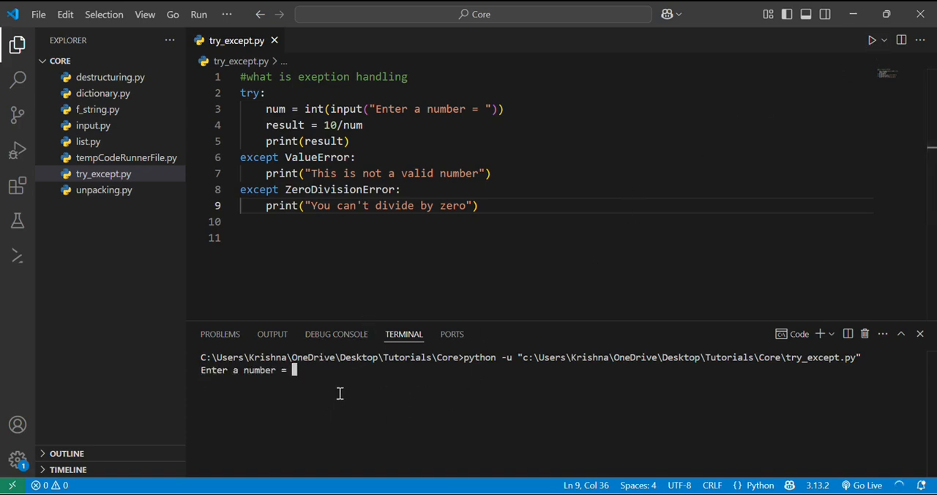
type("10")
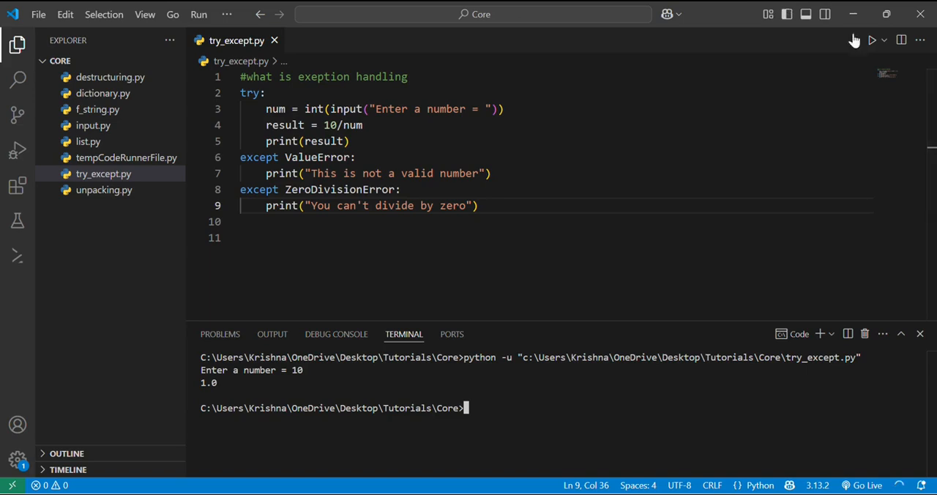
left_click(871, 40)
type("0")
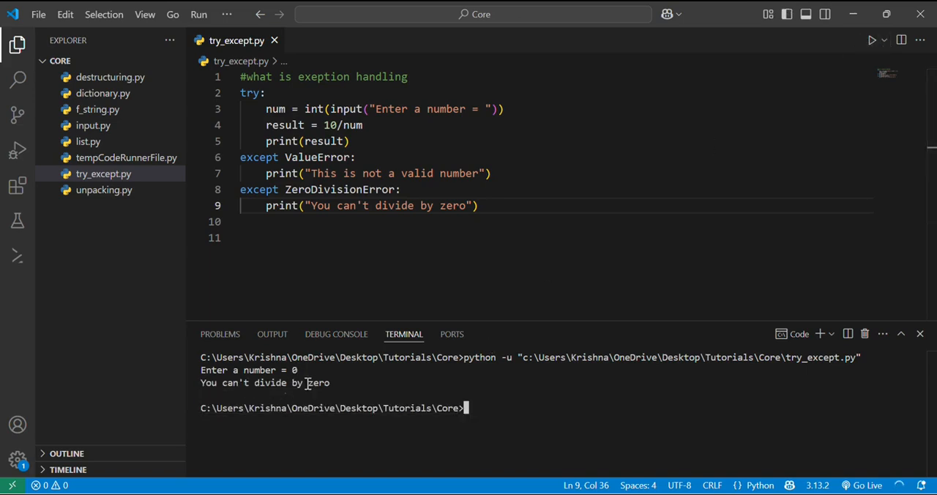
mouse_move(310, 381)
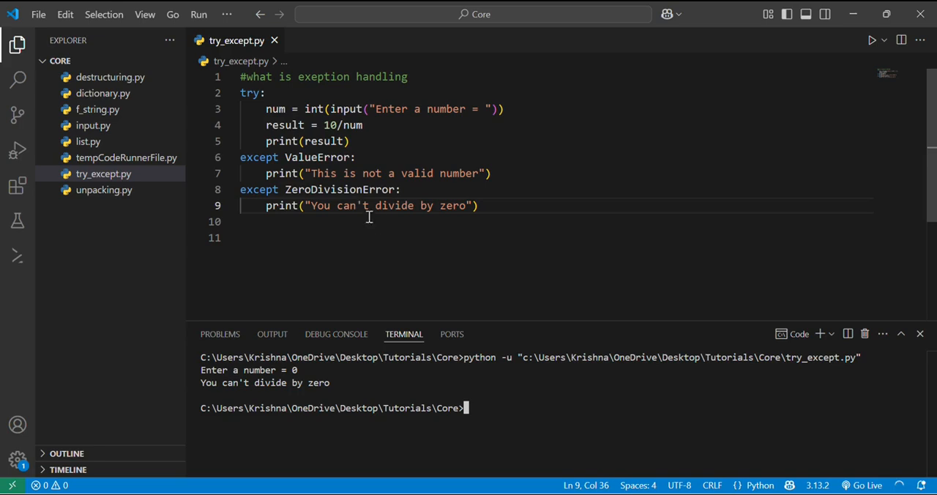
mouse_move(484, 235)
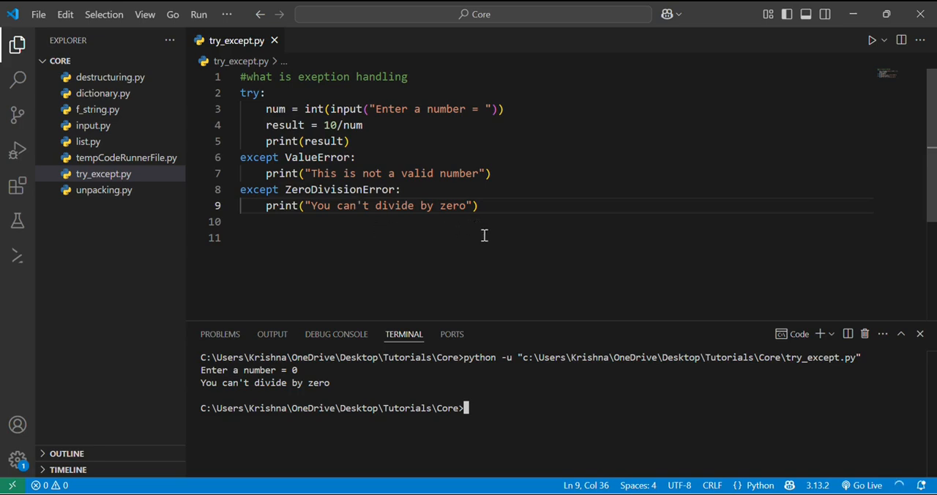
mouse_move(508, 262)
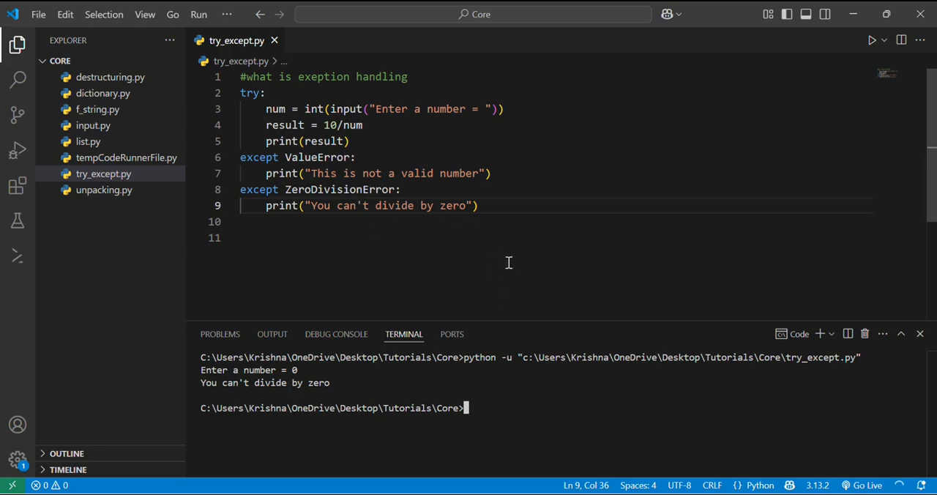
mouse_move(485, 253)
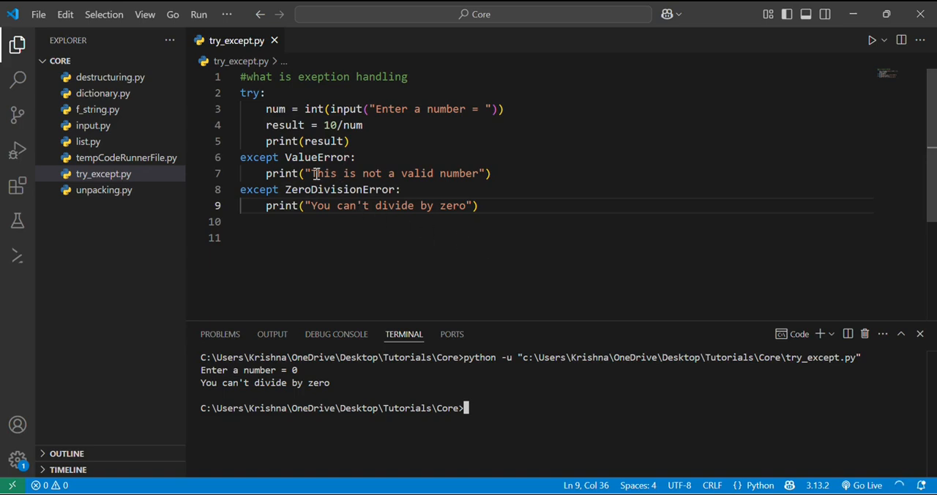
mouse_move(440, 243)
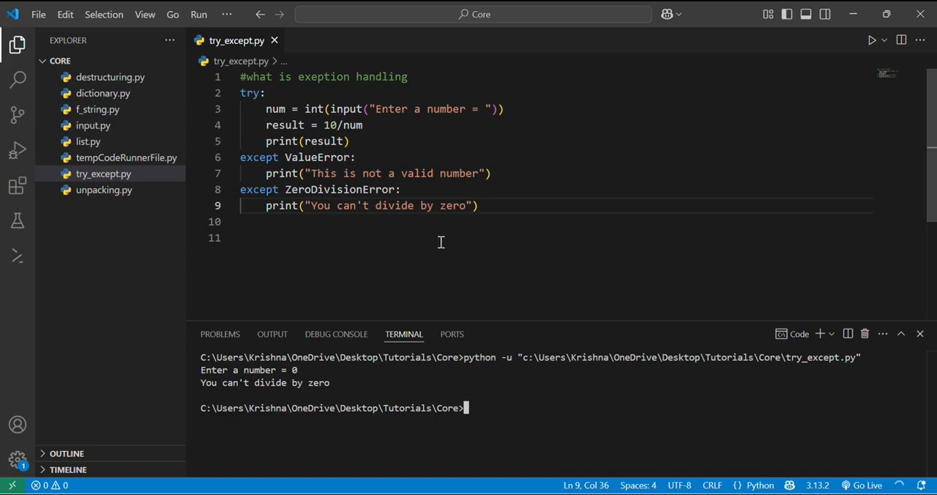
mouse_move(428, 238)
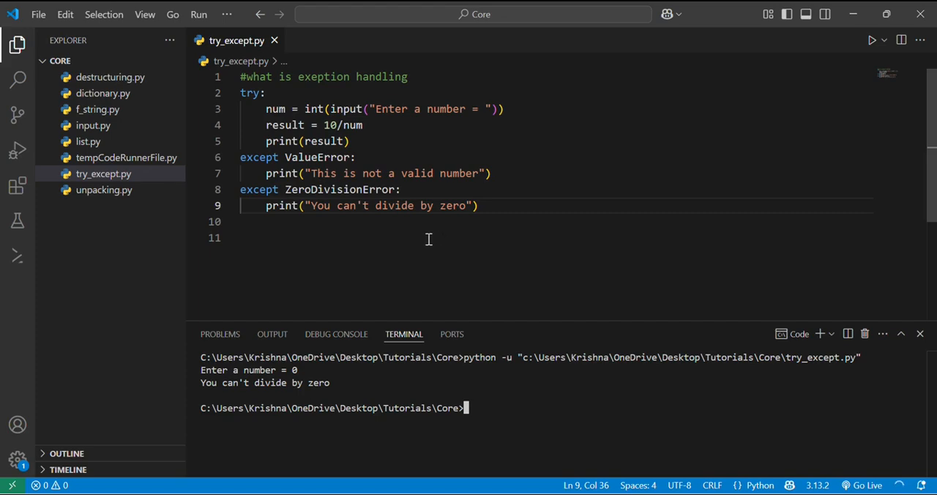
mouse_move(486, 222)
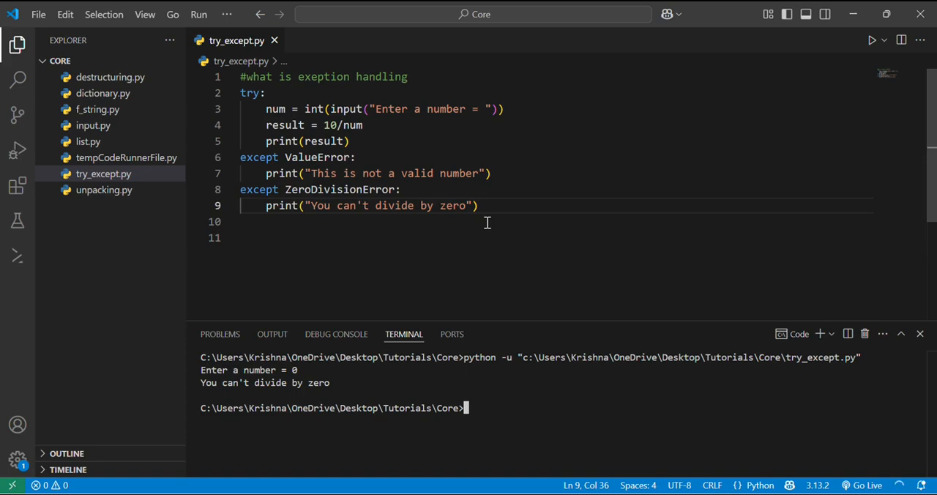
mouse_move(394, 50)
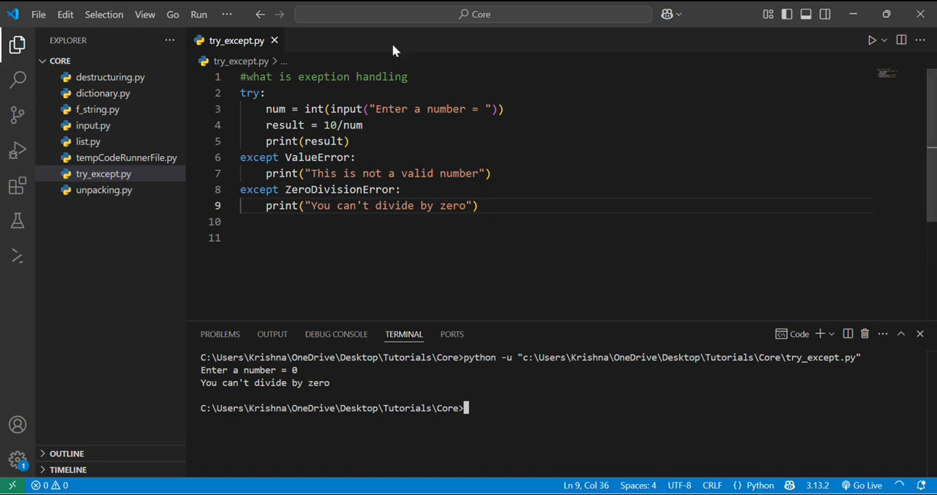